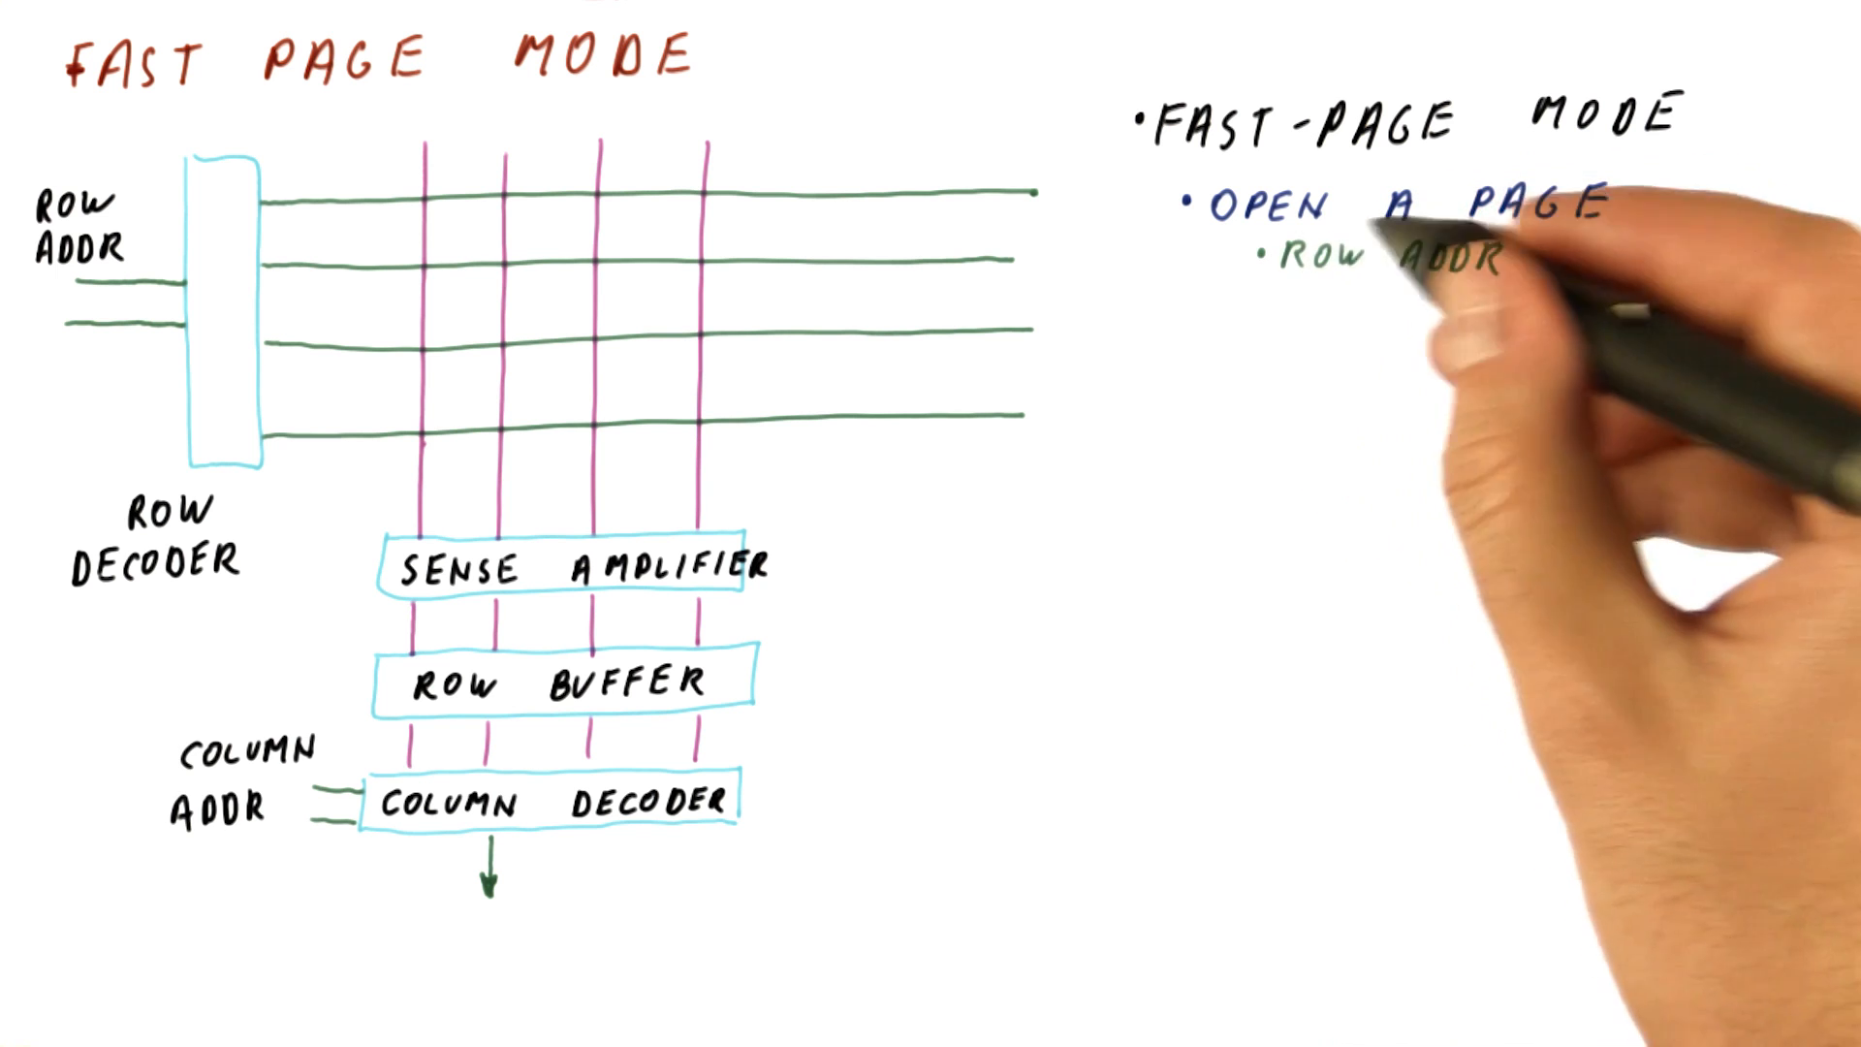
pyautogui.write('SELECT ROW')
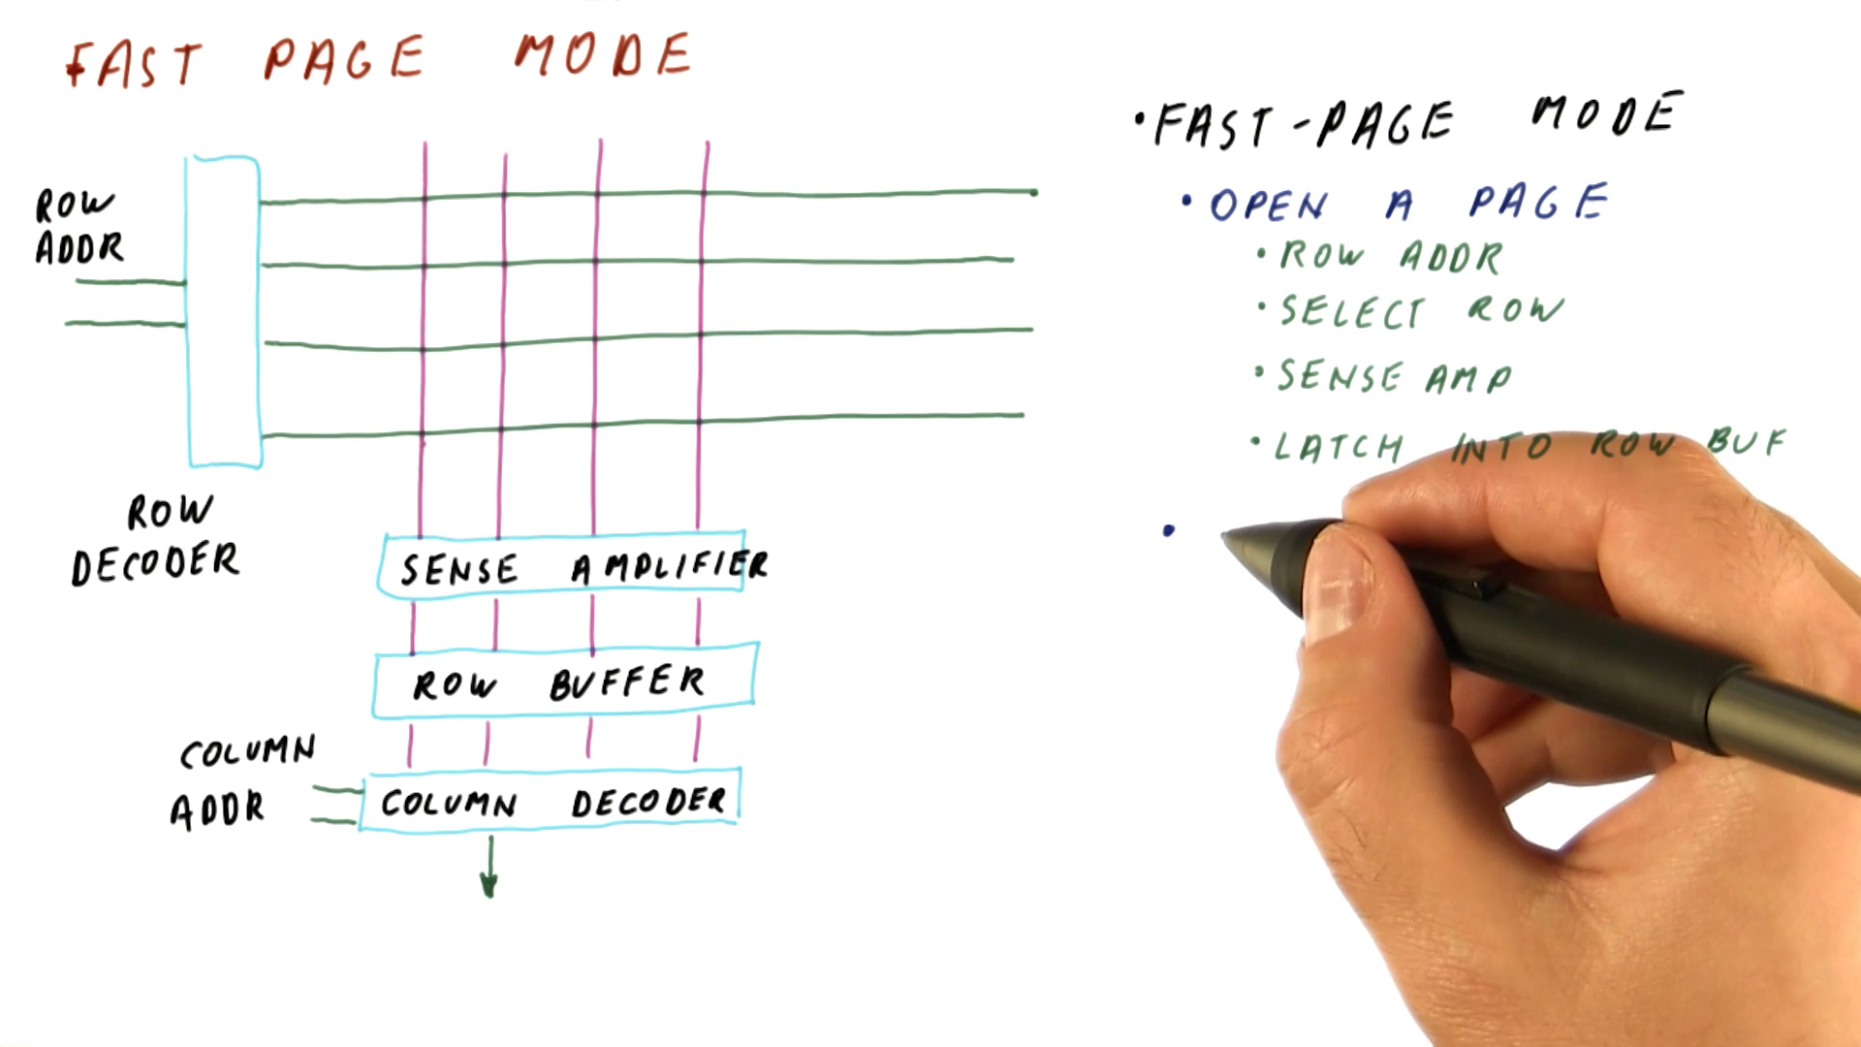
pyautogui.write('RF')
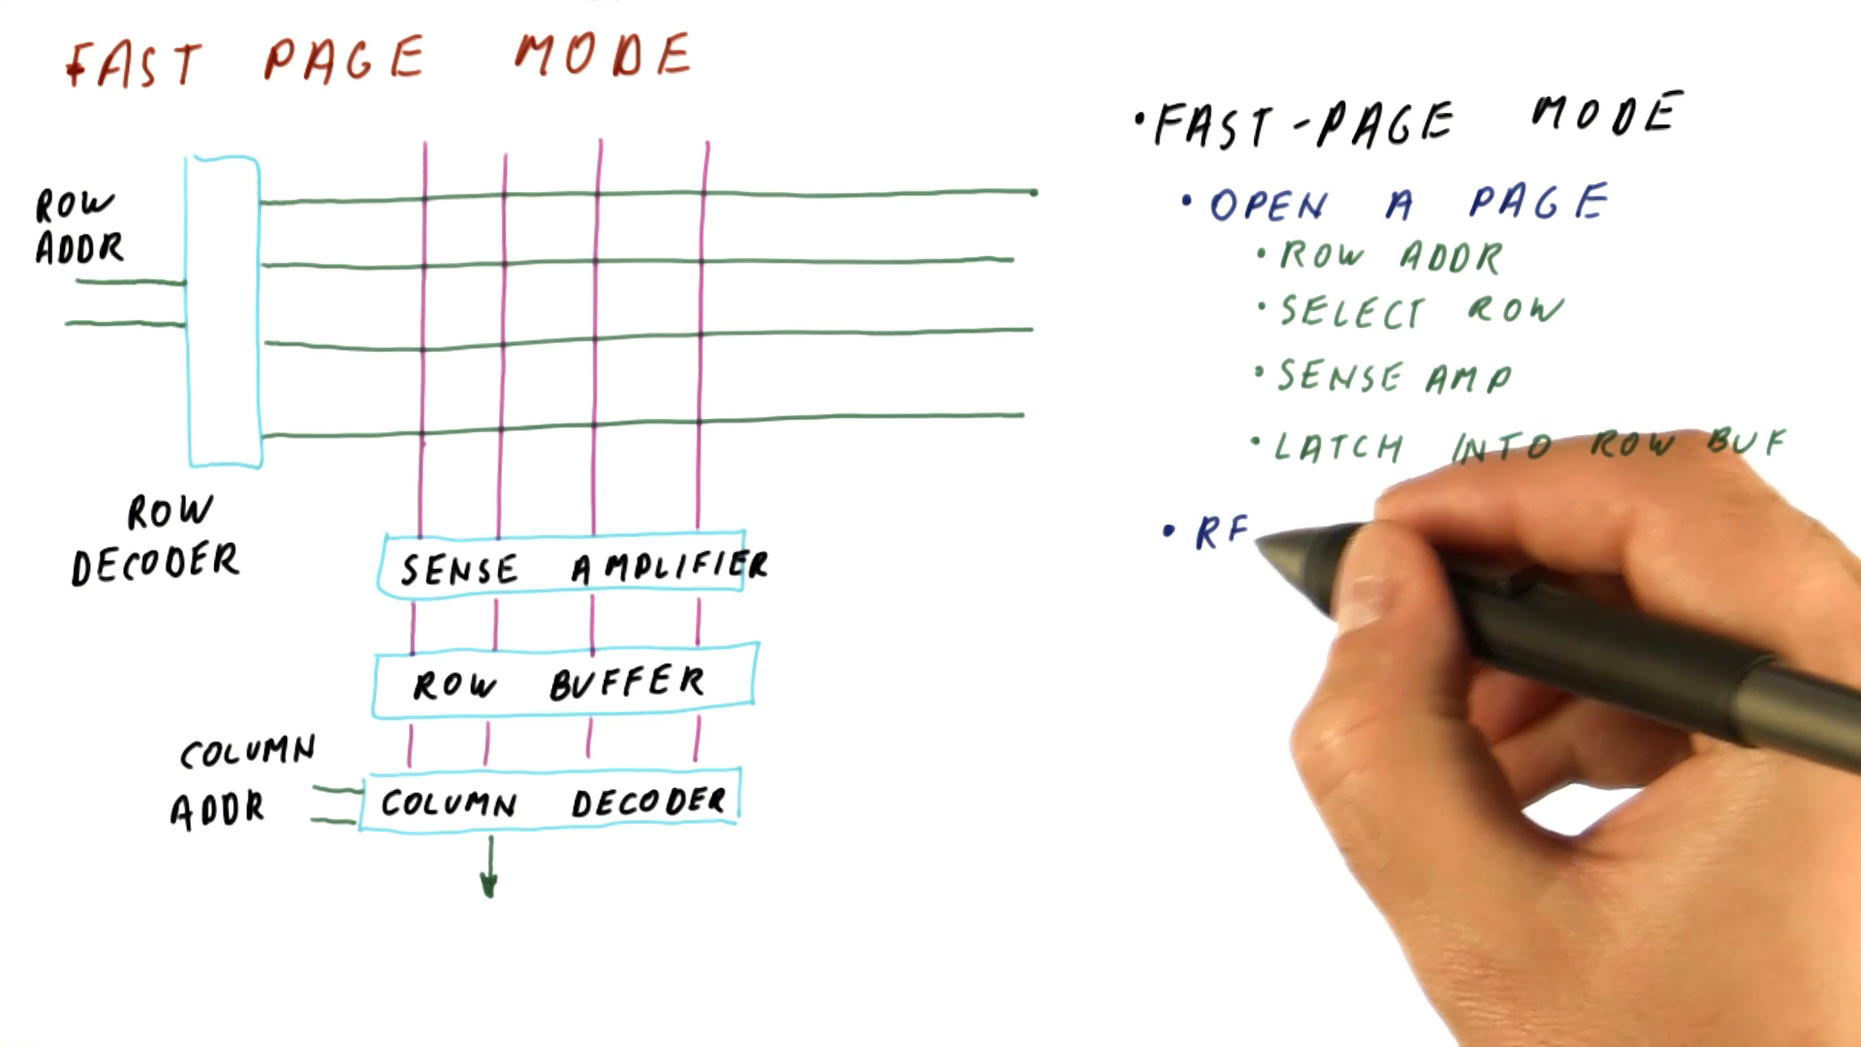
pyautogui.write('READ')
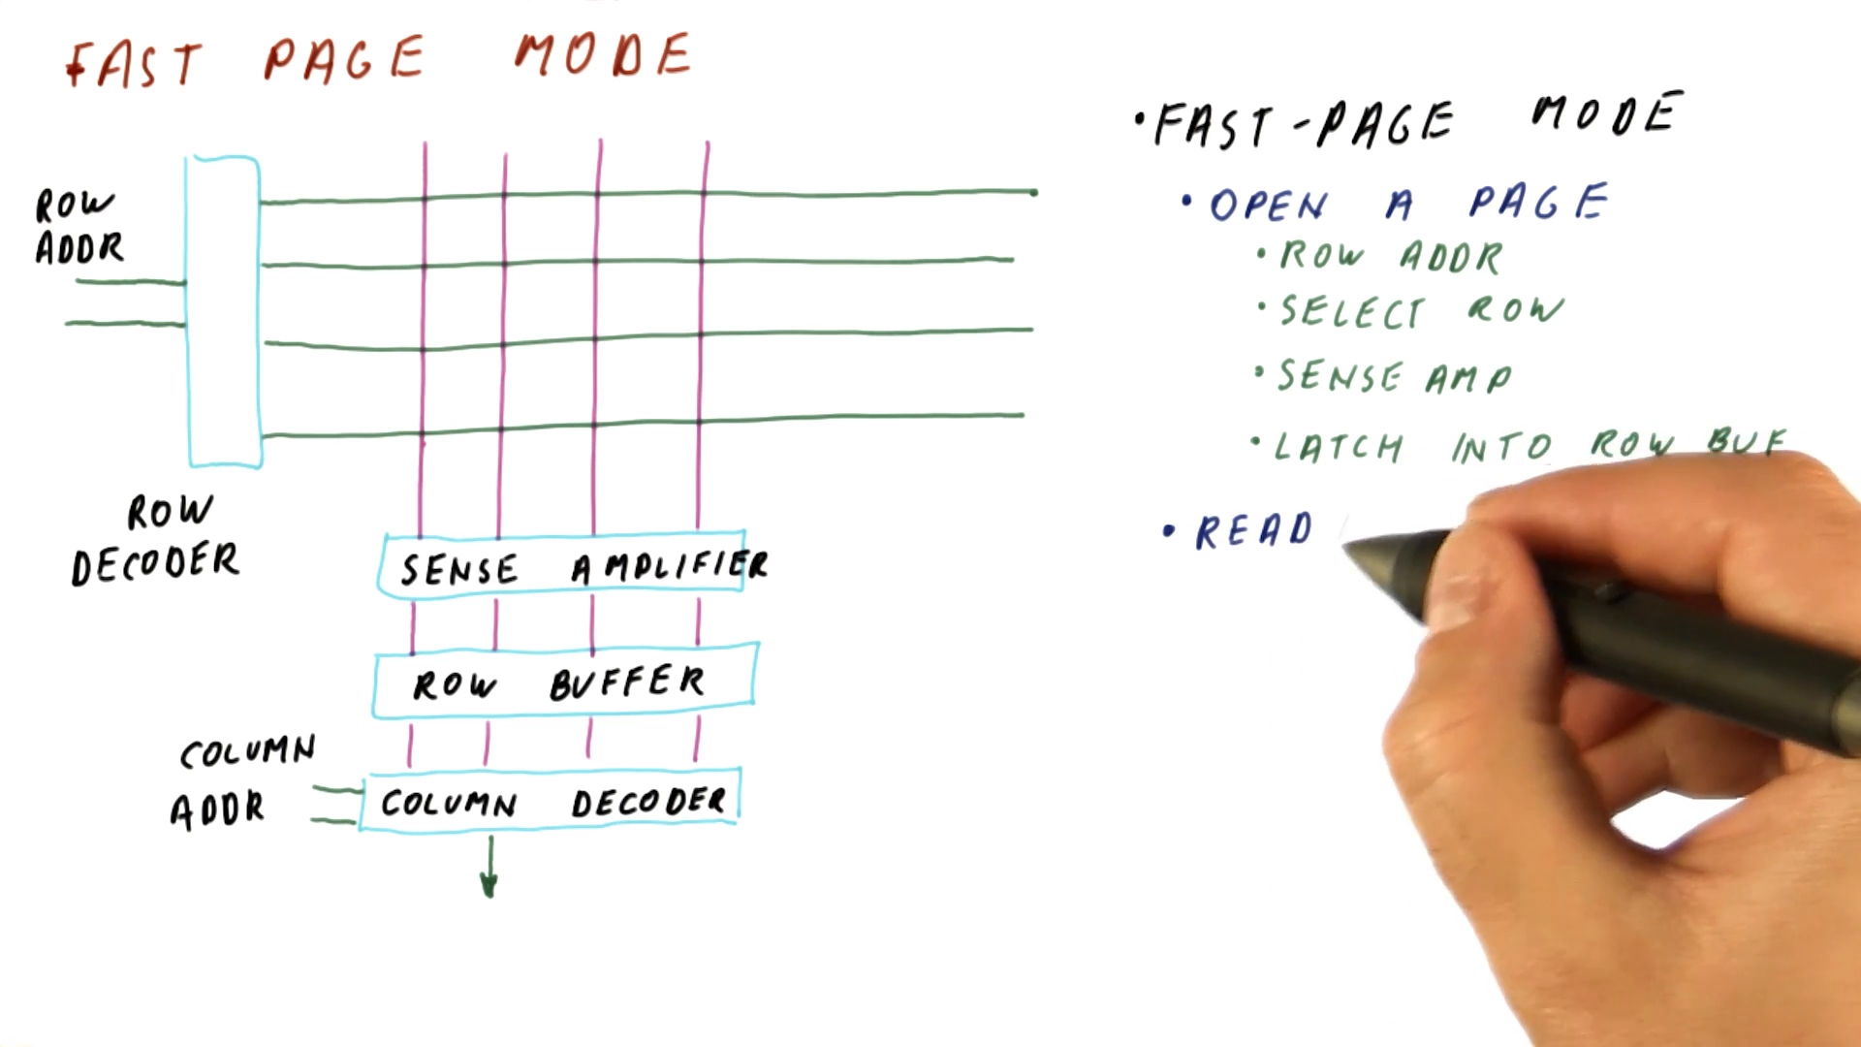
pyautogui.write('/WRITE')
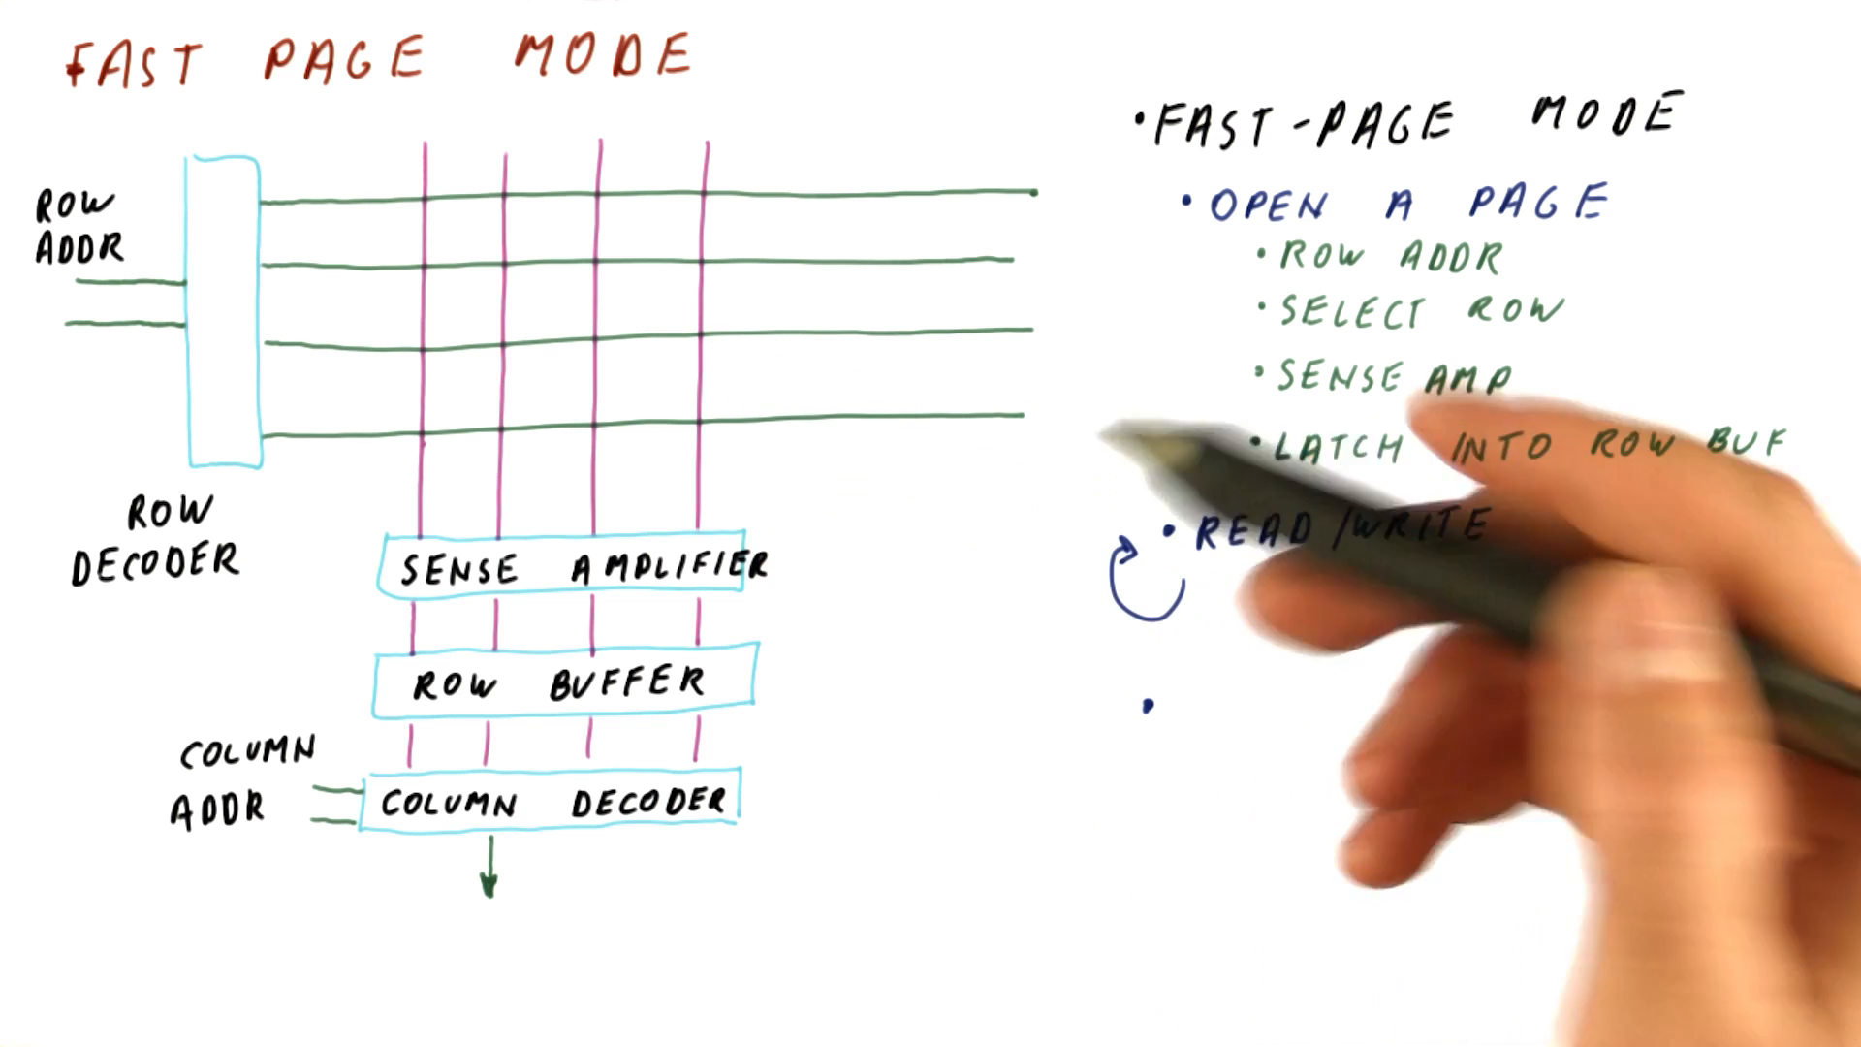
pyautogui.write('CLOSE THE PAGE')
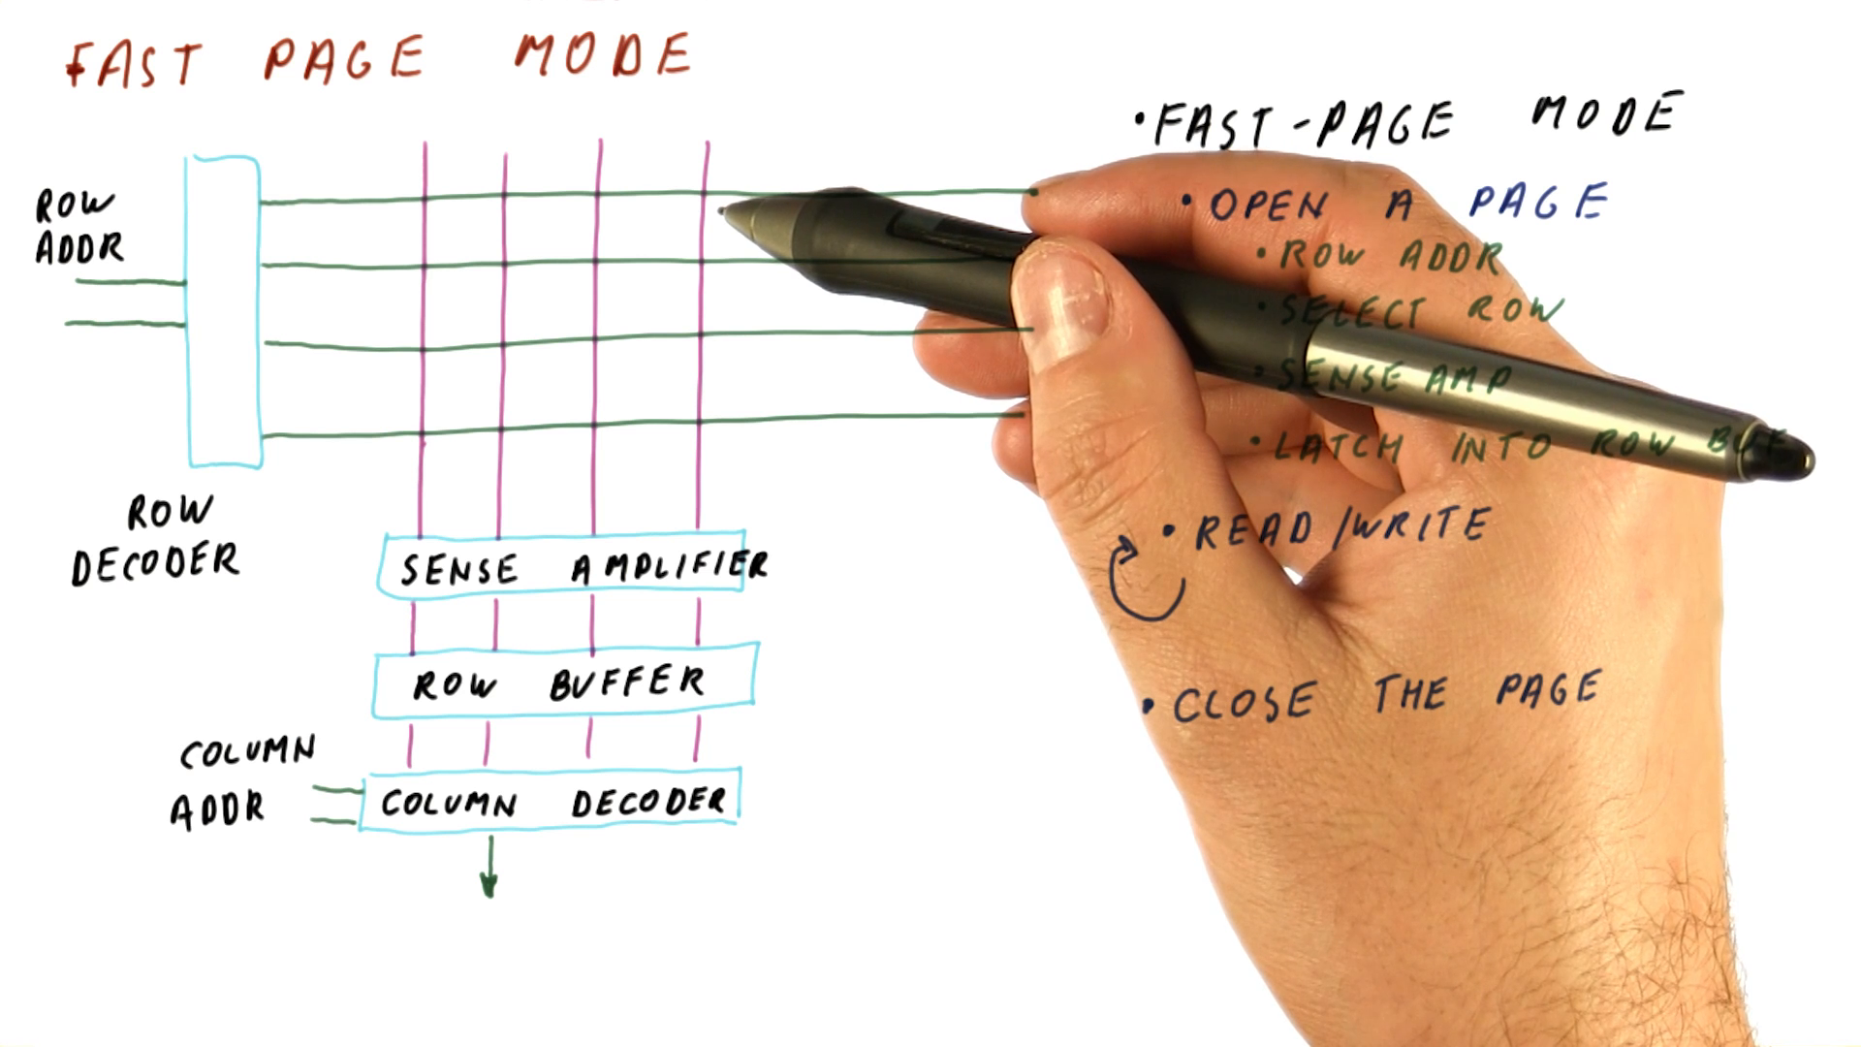
pyautogui.write('WRITE DATA FROM ROW BUF TO MEMORY ROW')
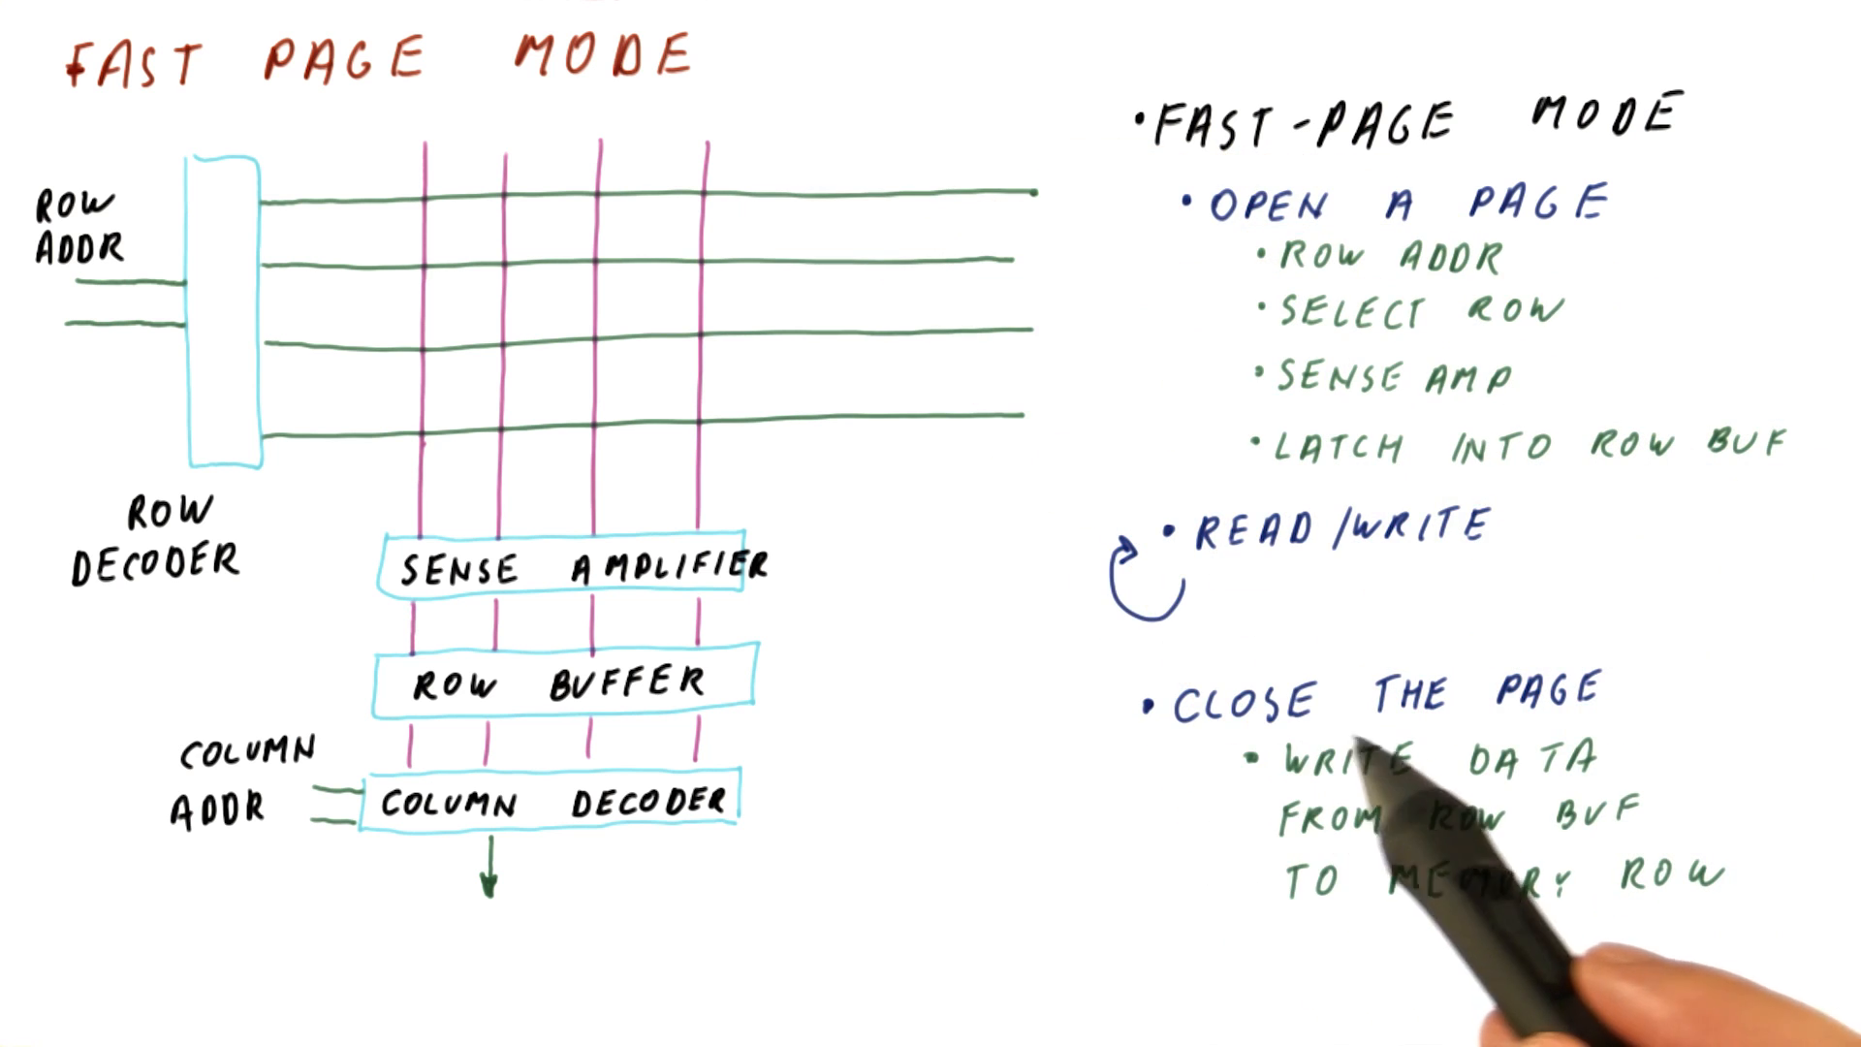